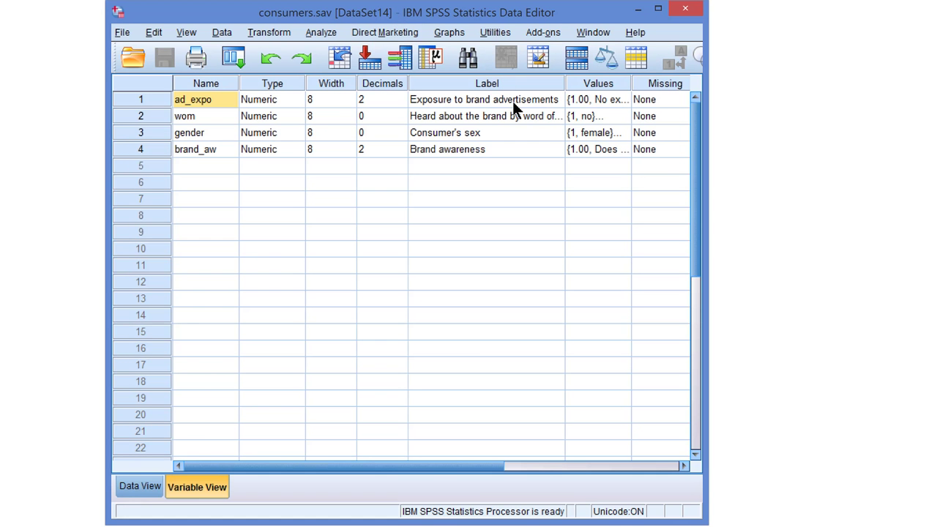
# Check the ad_expo and brand_aw labels in Variable View, then open Graphs > Legacy Dialogs
pyautogui.click(486, 99)
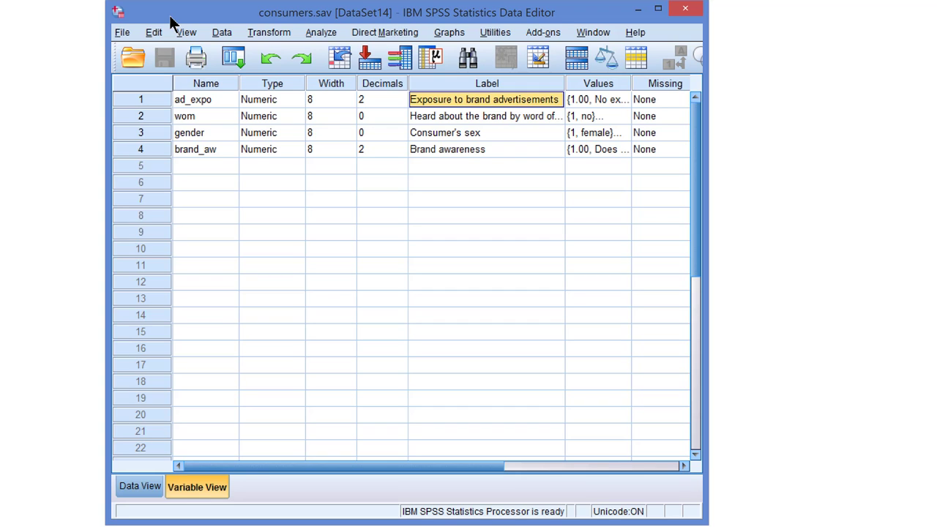
pyautogui.click(485, 149)
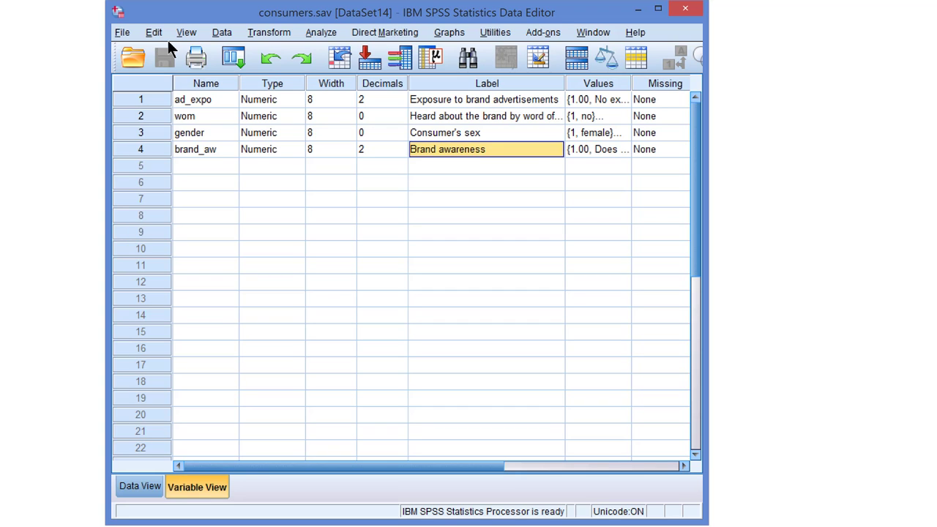
pyautogui.moveTo(536, 159)
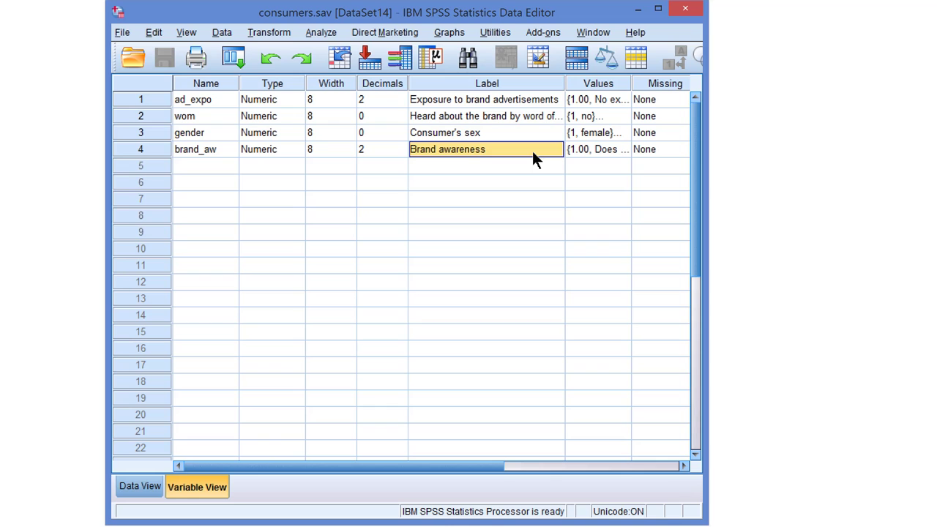
pyautogui.click(448, 32)
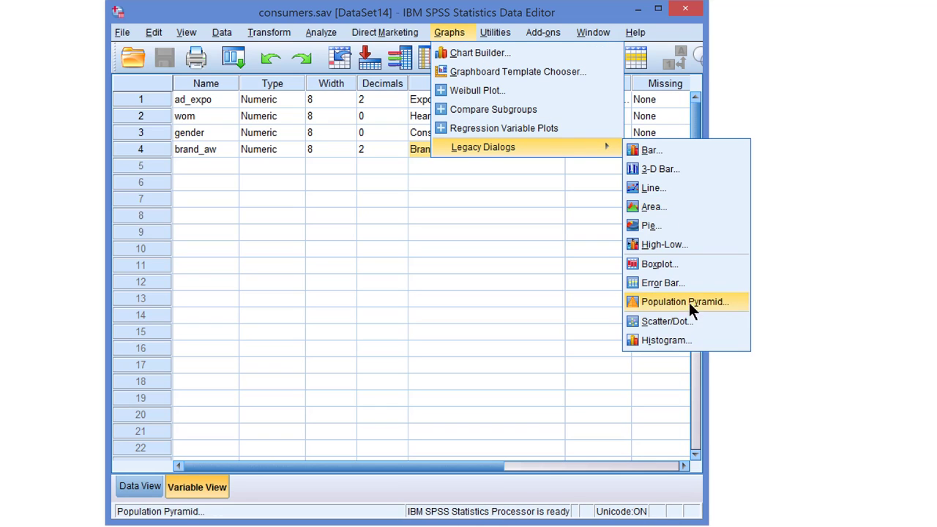
# Define a simple scatterplot with ad_expo on the X axis and brand_aw on the Y axis
pyautogui.click(663, 320)
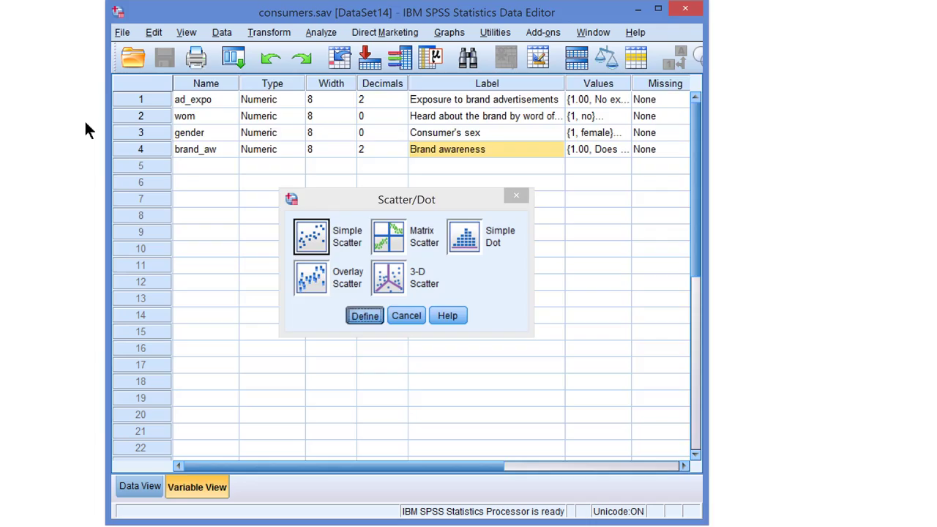
pyautogui.click(364, 316)
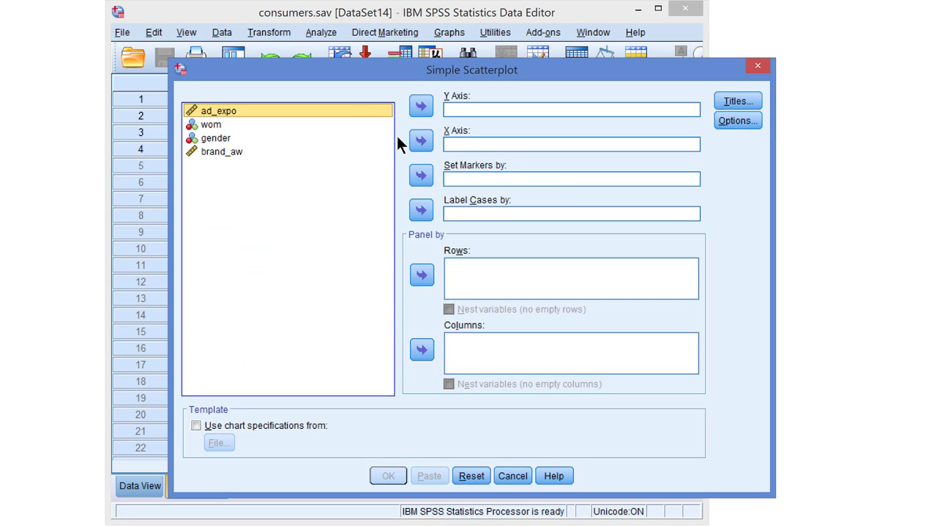
pyautogui.click(421, 140)
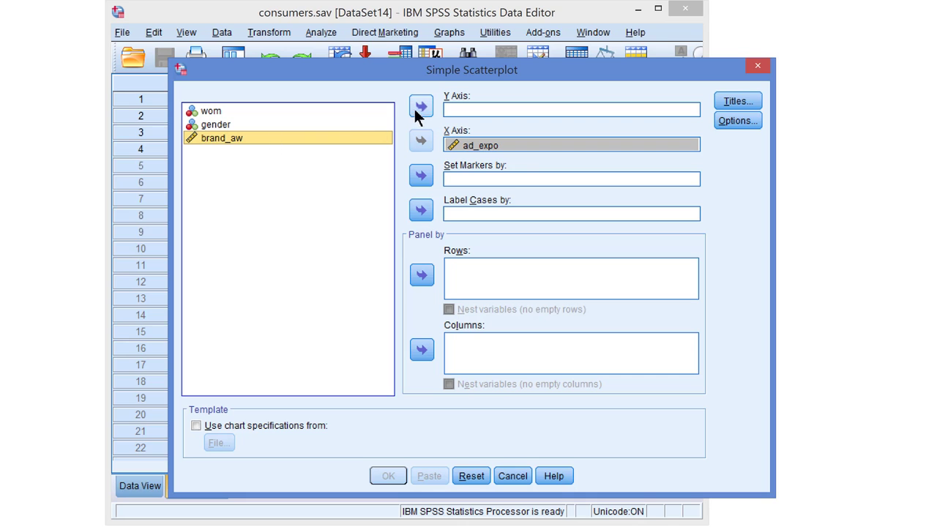
pyautogui.click(420, 106)
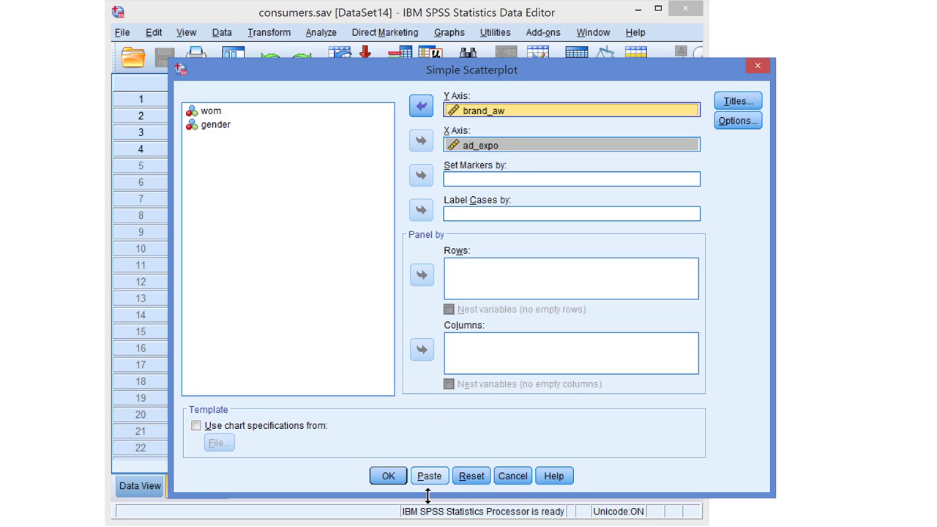
# Paste the scatterplot as GRAPH syntax and run that command
pyautogui.click(429, 476)
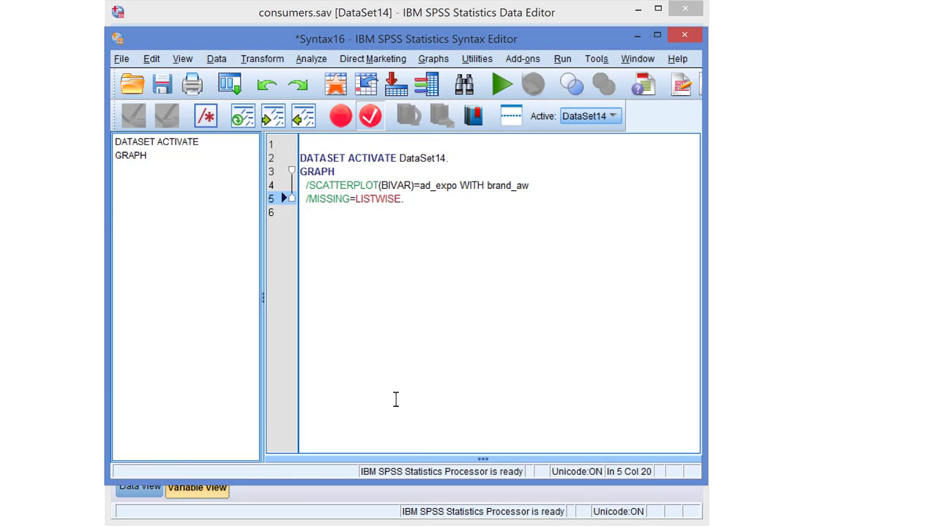
pyautogui.click(499, 83)
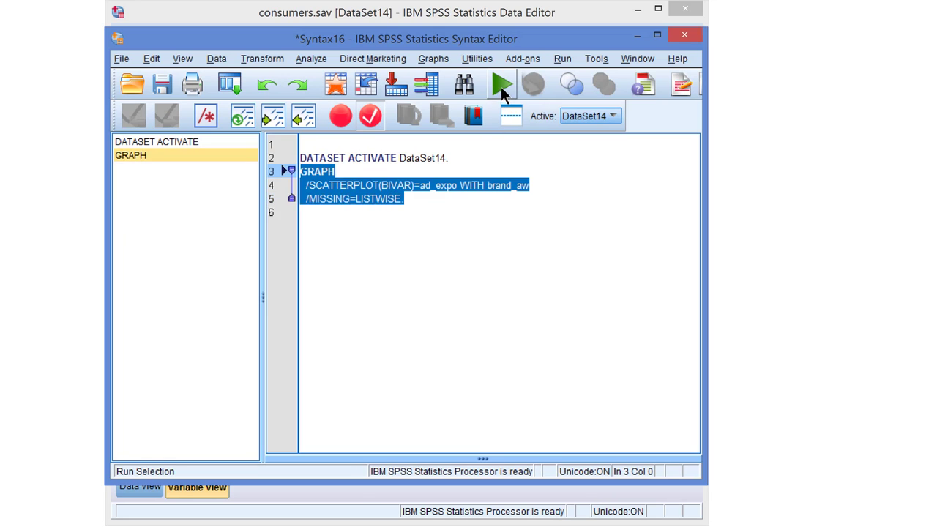
pyautogui.click(496, 81)
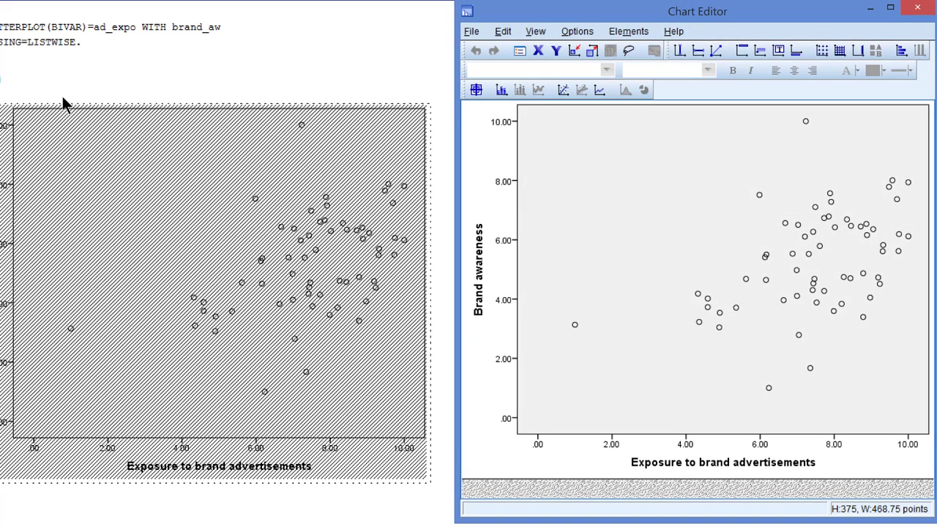
# In the Chart Editor, add a linear fit line at Total (R² = 0.209) and close the editor
pyautogui.moveTo(696, 11); pyautogui.dragTo(448, 52)
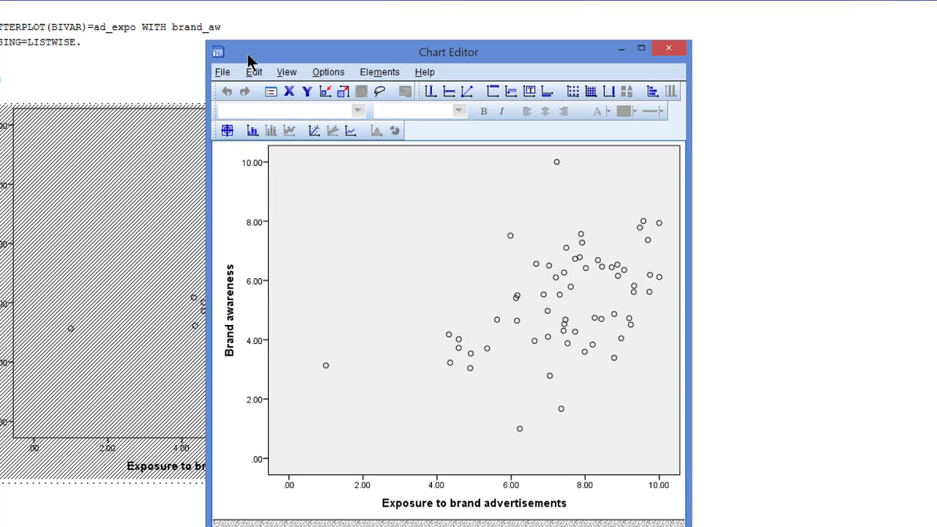
pyautogui.moveTo(448, 52); pyautogui.dragTo(339, 16)
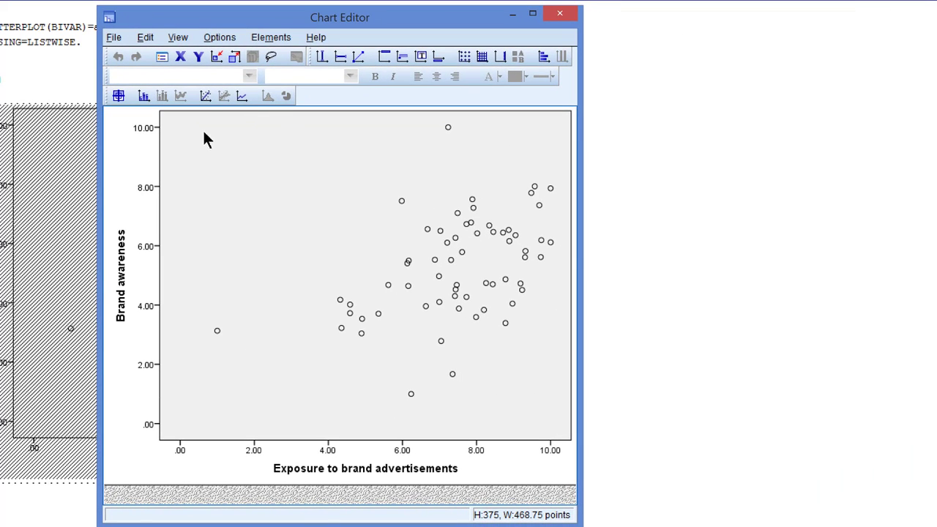
pyautogui.moveTo(209, 99)
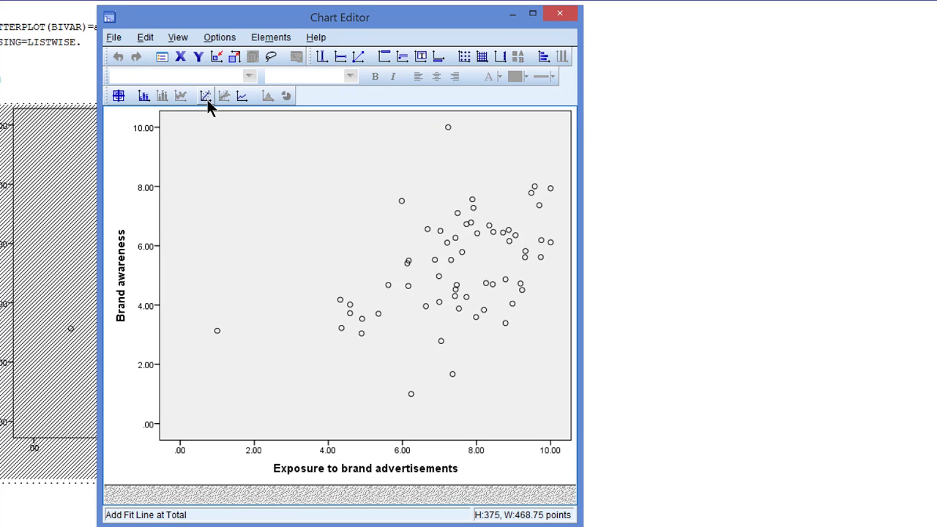
pyautogui.moveTo(205, 97)
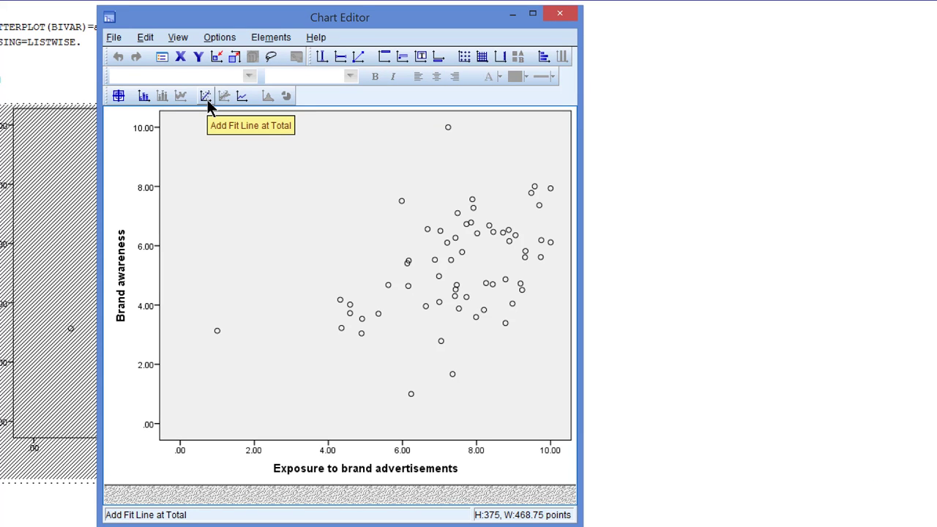
pyautogui.click(205, 96)
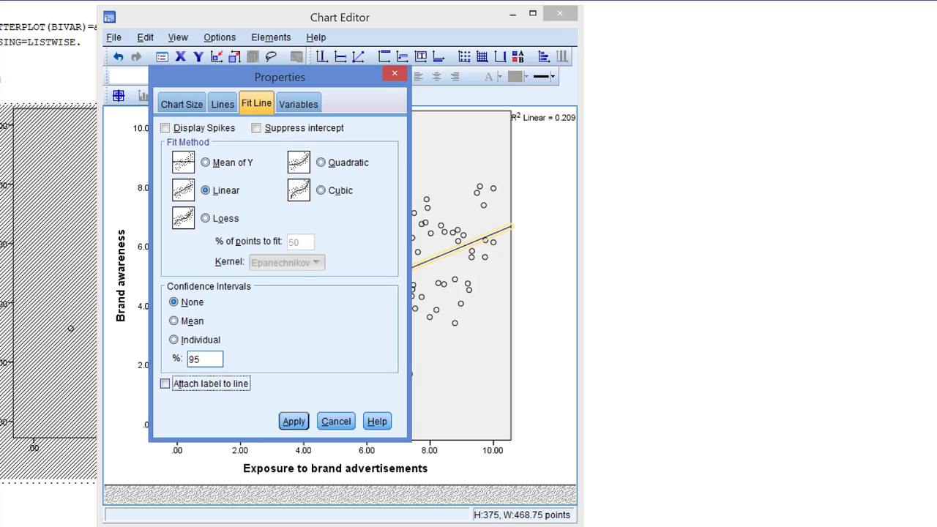
pyautogui.click(294, 421)
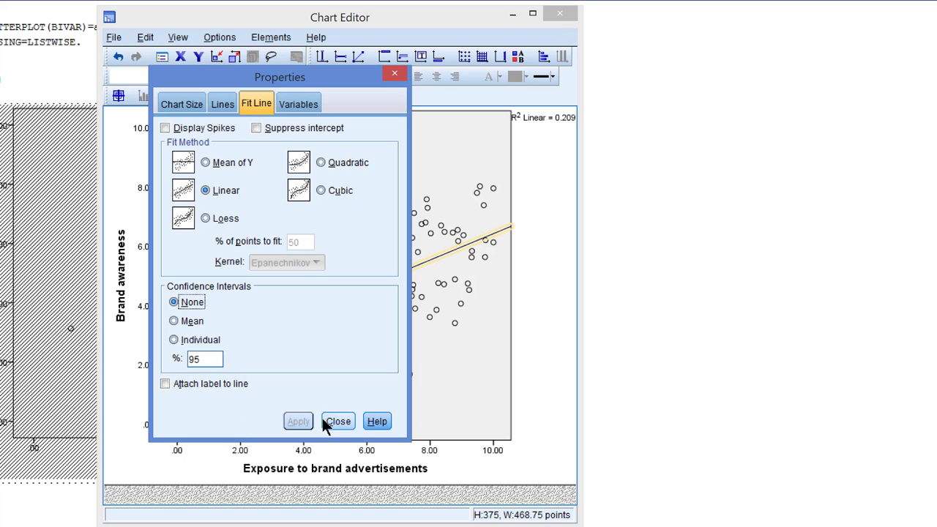
pyautogui.click(337, 421)
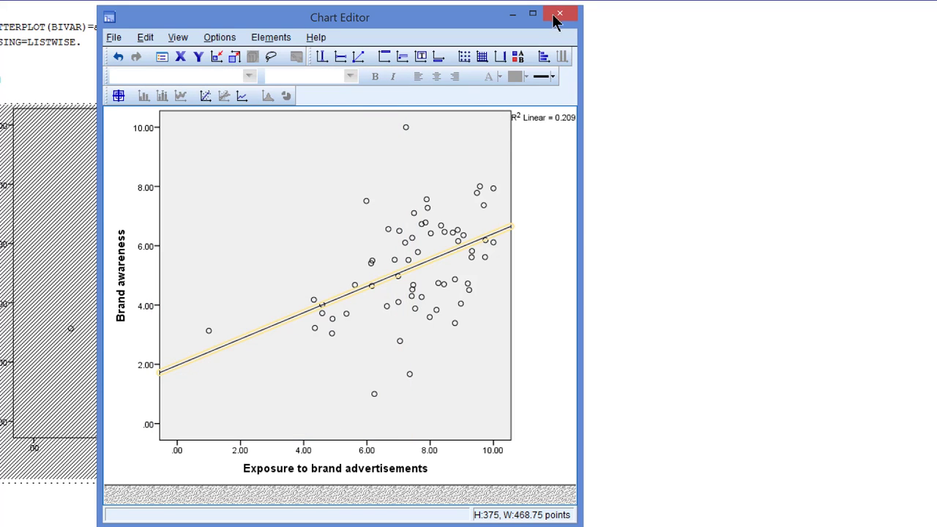
pyautogui.click(554, 12)
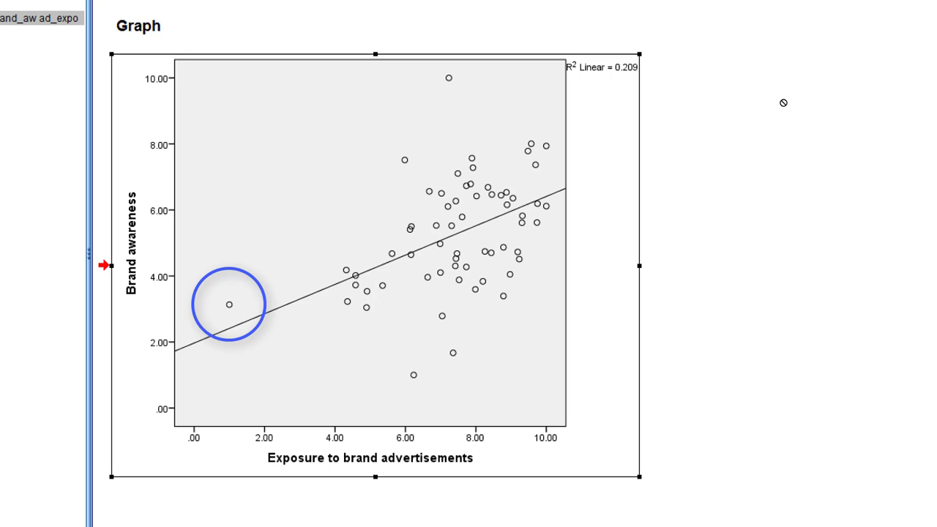
# Open the Analyze menu in the Output Viewer
pyautogui.click(195, 22)
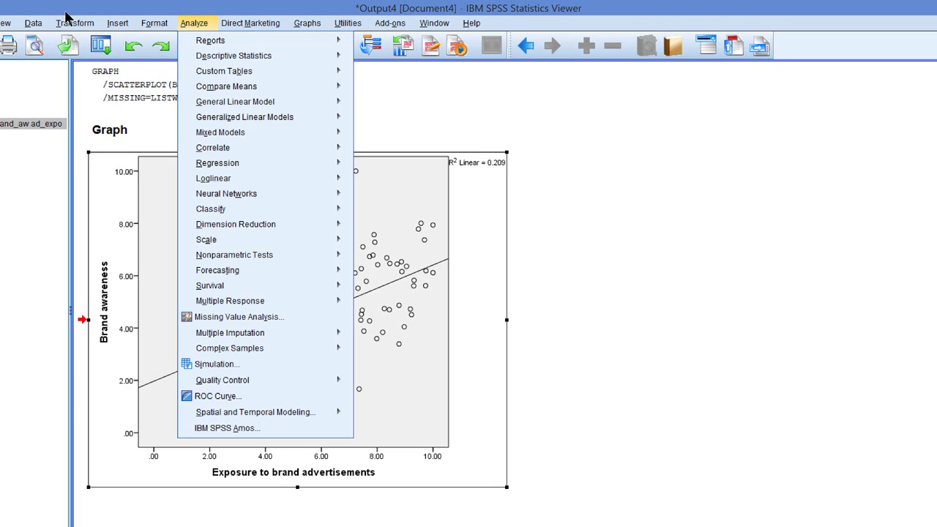
pyautogui.moveTo(213, 147)
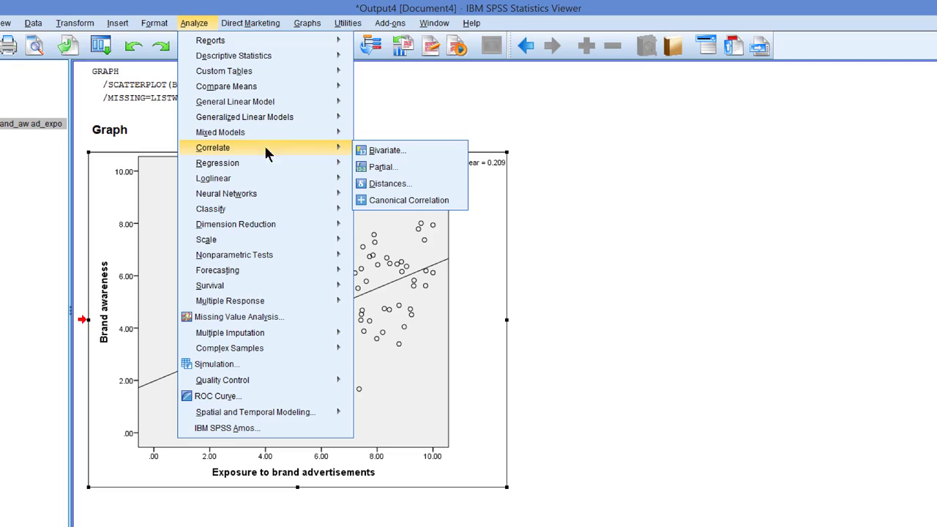
pyautogui.moveTo(385, 150)
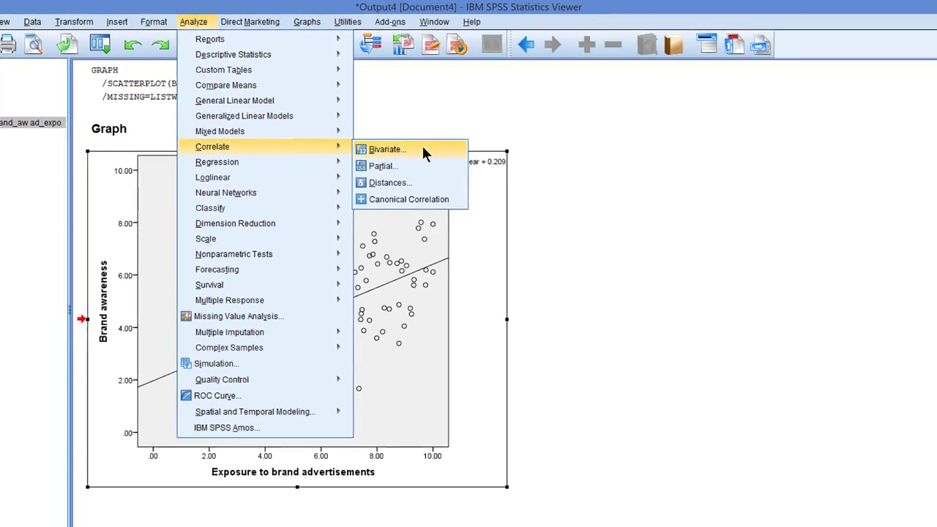
# Set up bivariate correlations of ad_expo and brand_aw with Pearson and Spearman, and paste the syntax
pyautogui.click(388, 149)
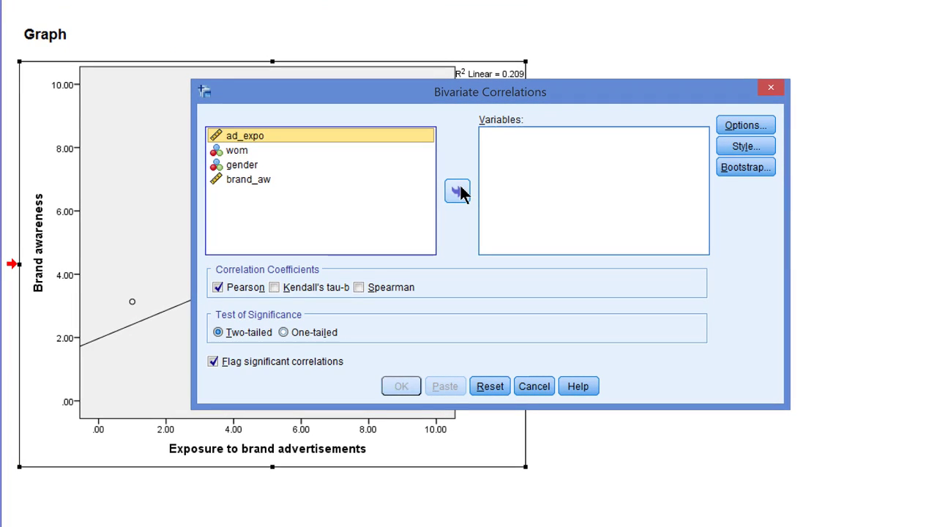
pyautogui.click(459, 190)
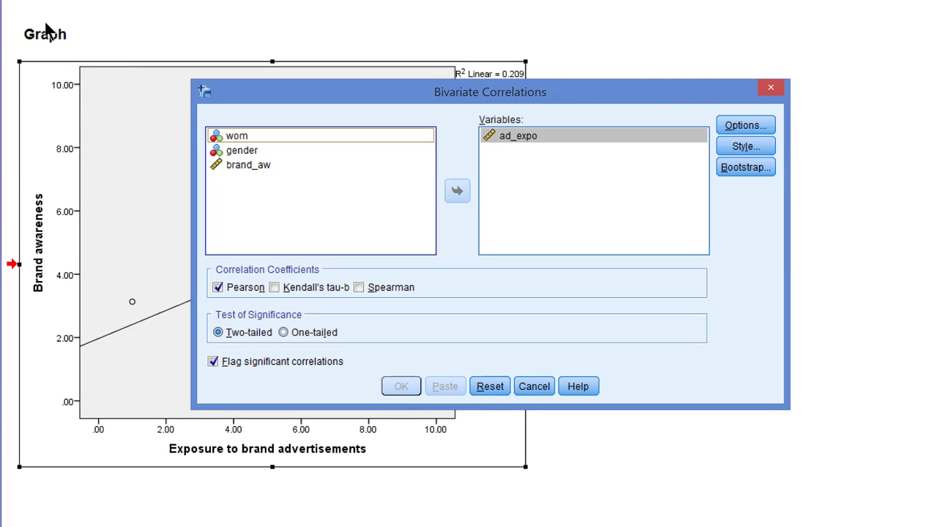
pyautogui.click(458, 191)
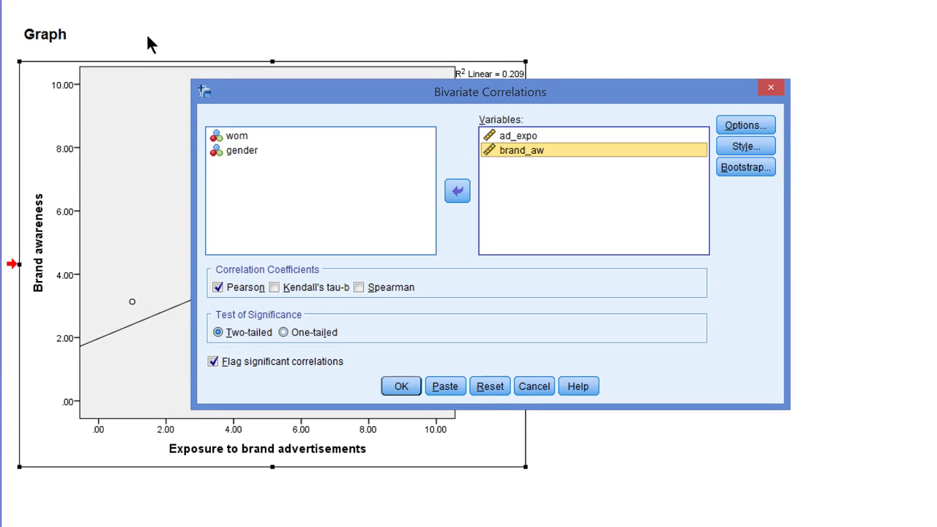
pyautogui.moveTo(249, 309)
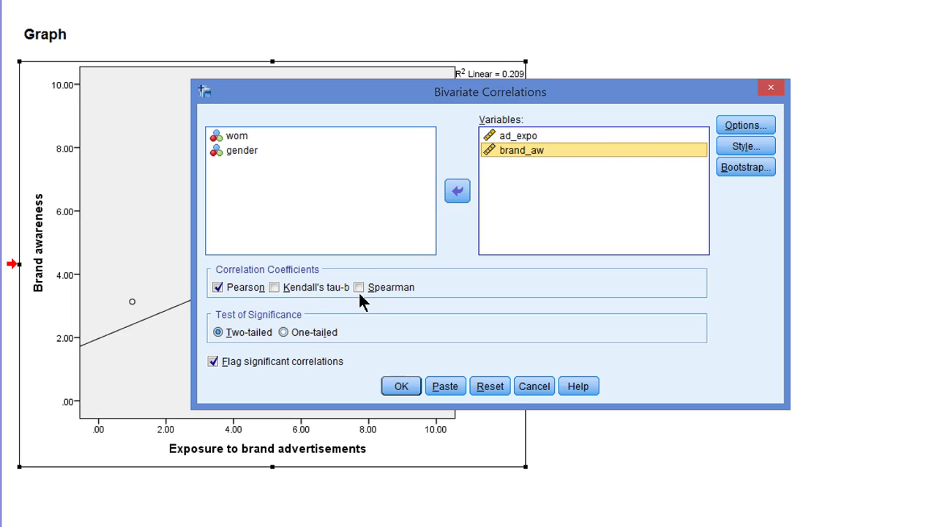
pyautogui.click(357, 287)
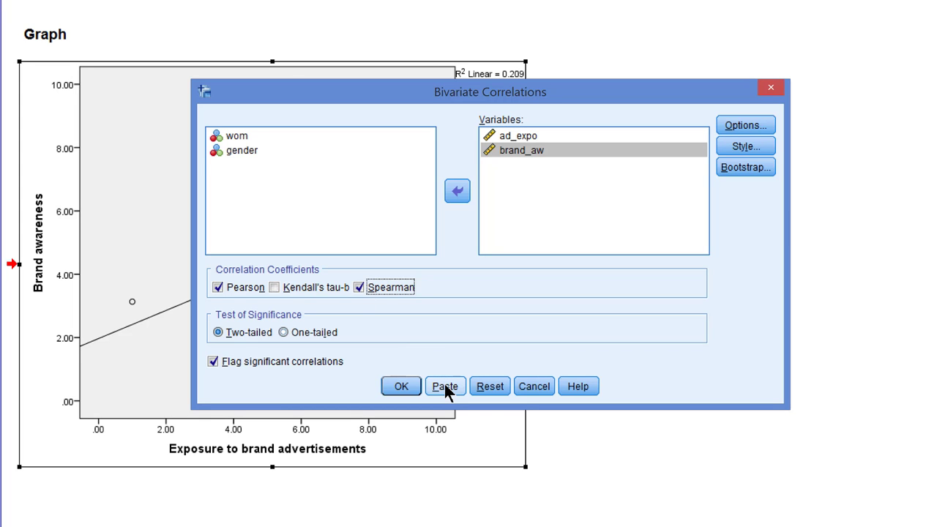
pyautogui.click(445, 386)
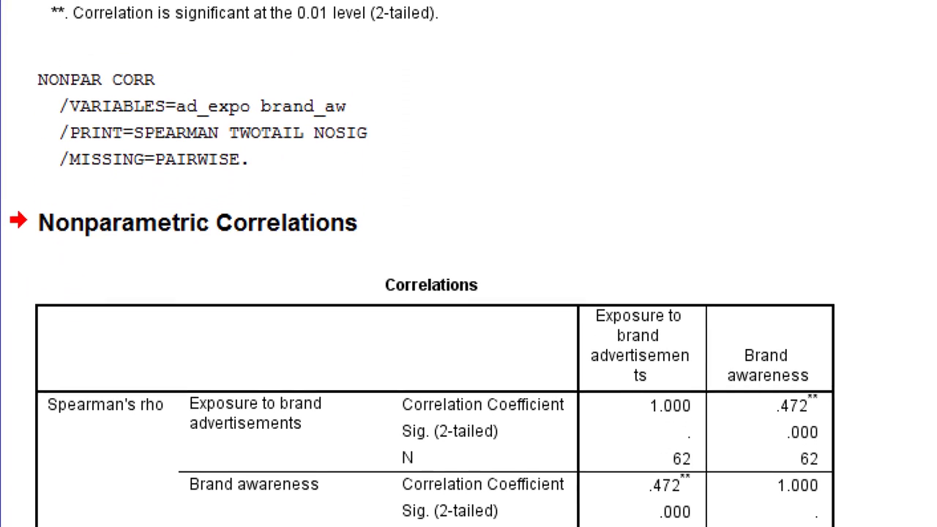
# Scroll the output to the Spearman's rho table showing the significant .472 correlation
pyautogui.scroll(-3)
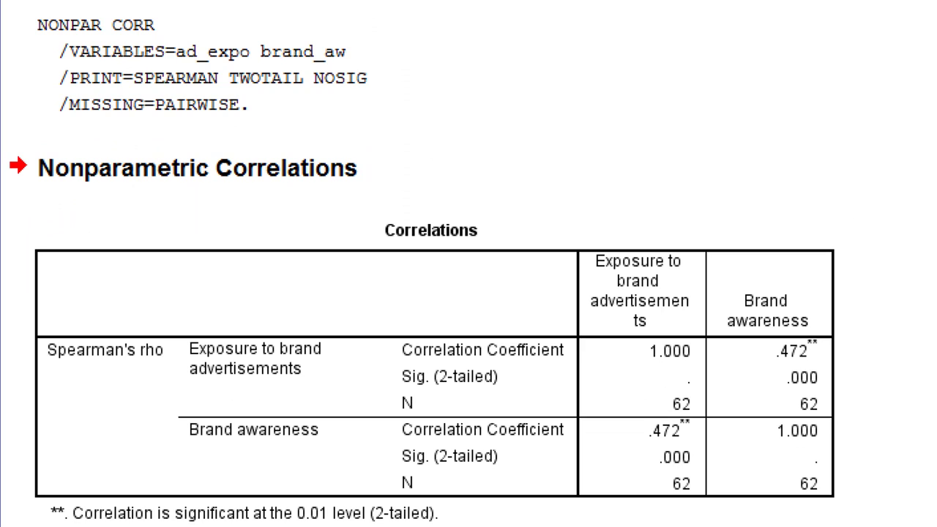
pyautogui.click(791, 307)
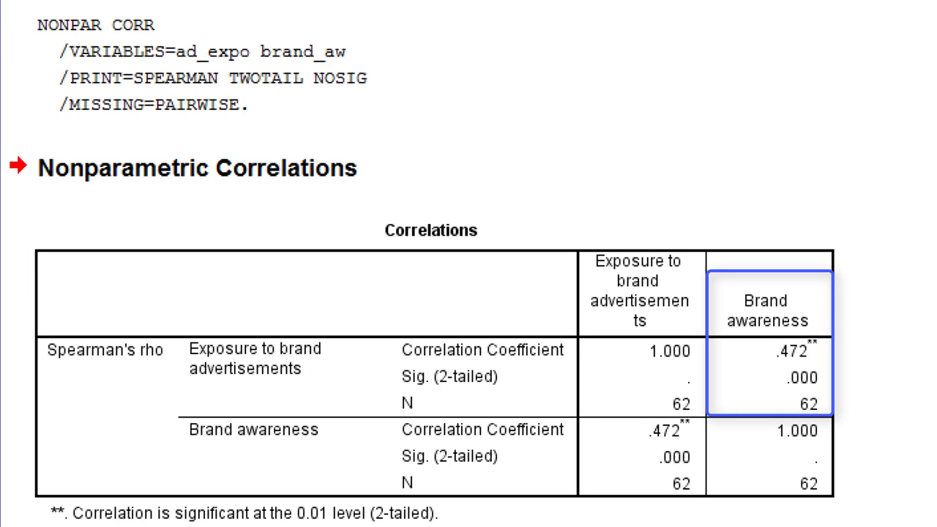